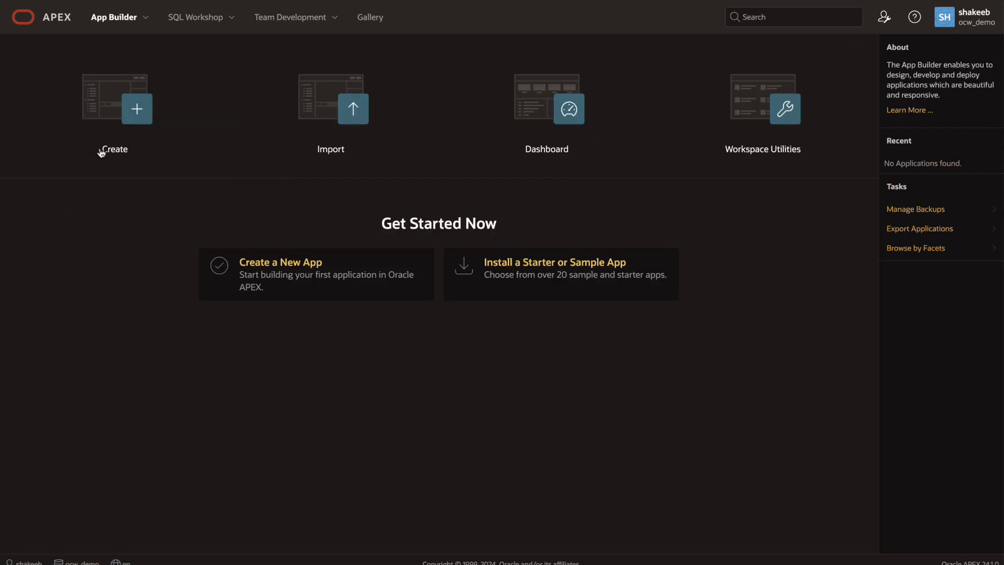
Step: Start a new application from App Builder's Create button
{"action": "left_click", "coordinate": [137, 108]}
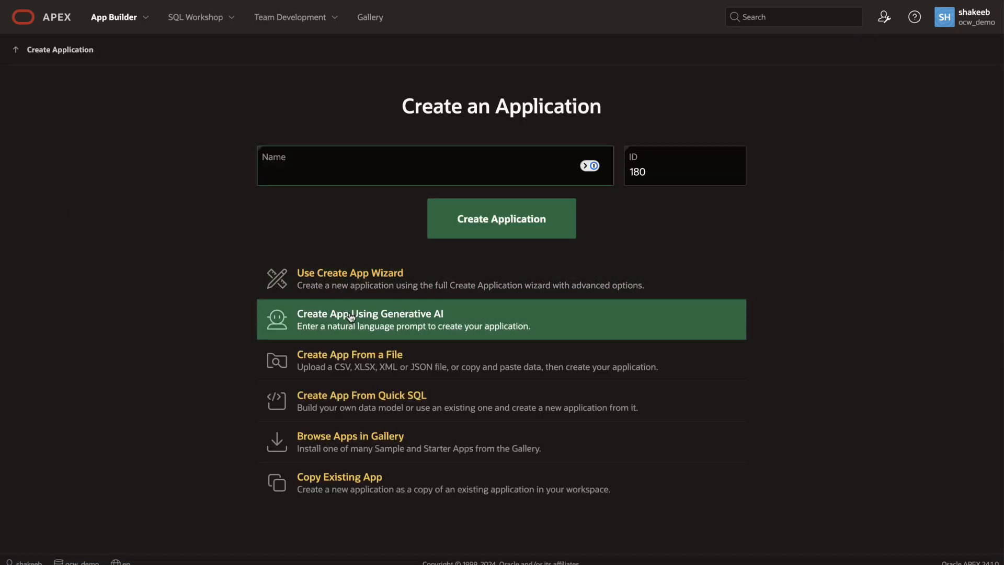
Step: Ask the generative AI assistant for a single-page faceted search app on athlete events
{"action": "left_click", "coordinate": [370, 319]}
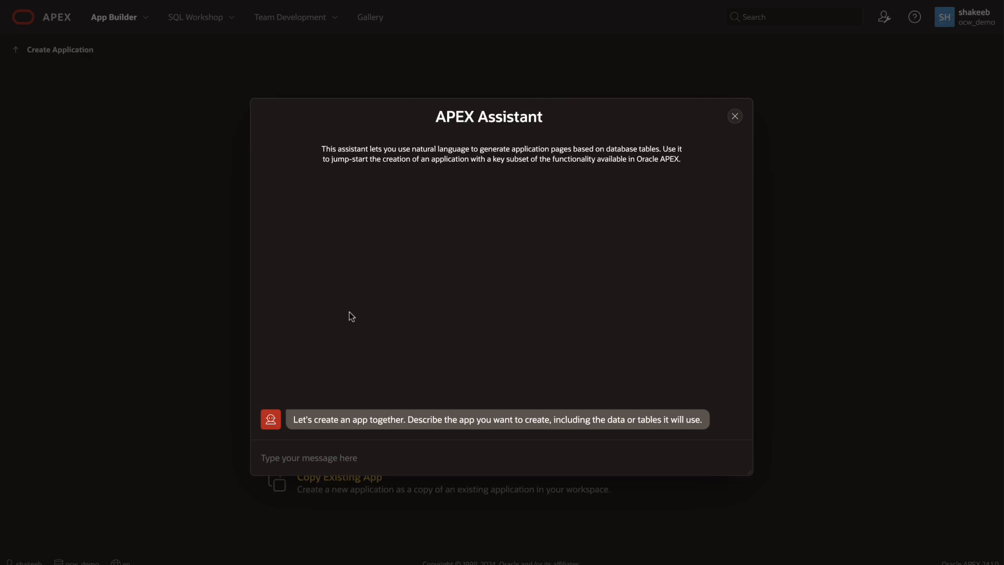
{"action": "type", "text": "create a single page app with a faceted"}
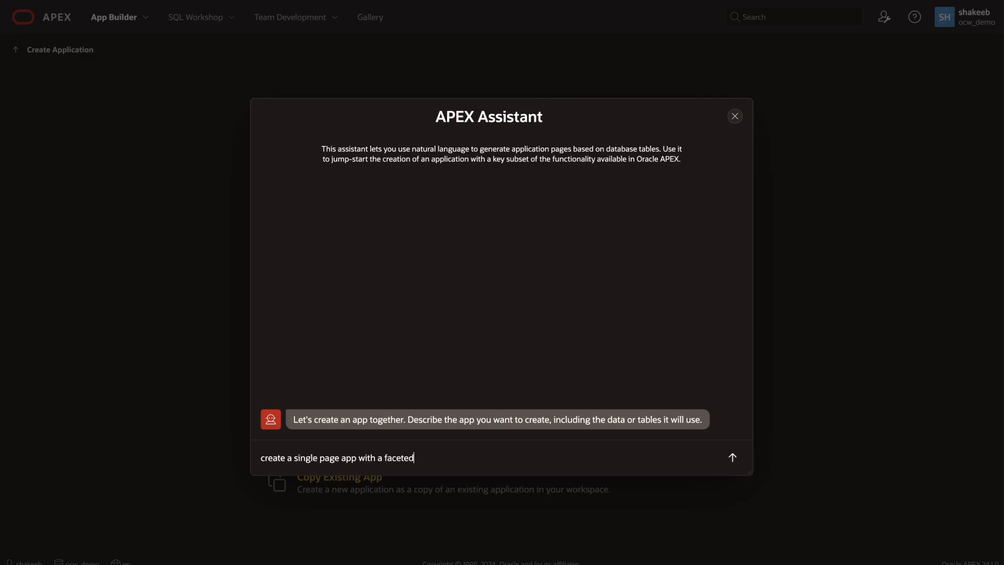
{"action": "type", "text": "search on athlete"}
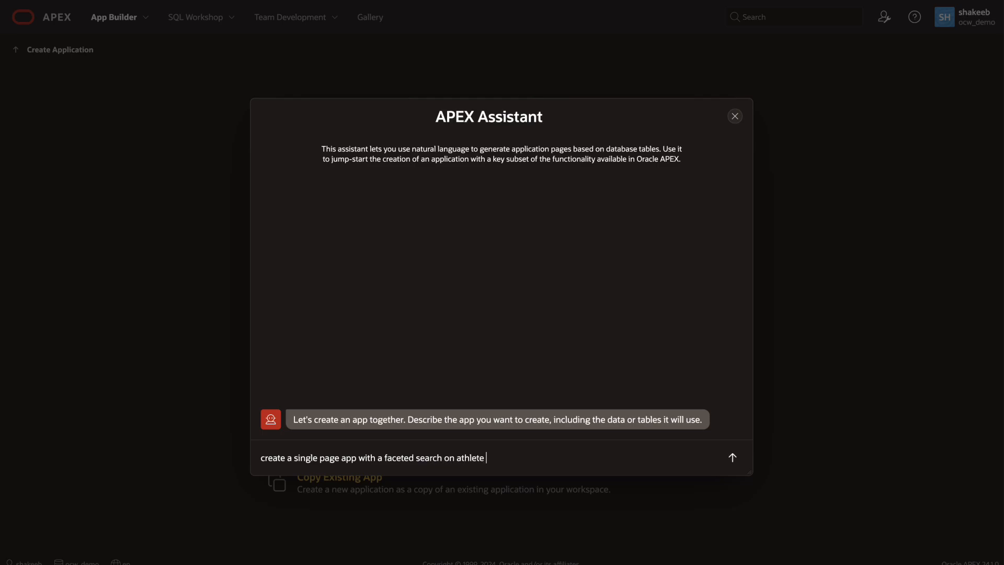
{"action": "left_click", "coordinate": [732, 458]}
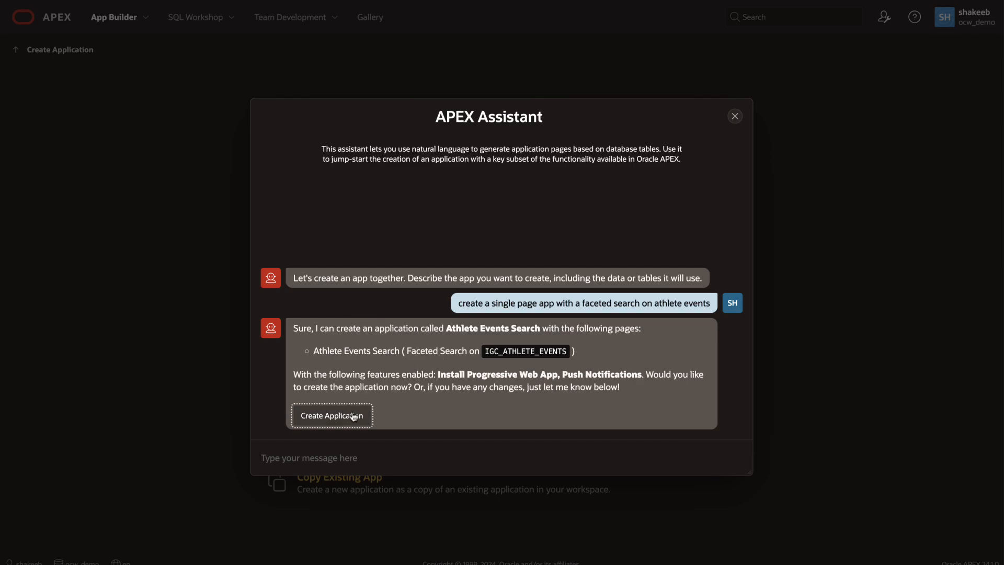
Step: Accept the assistant's proposal and generate Application 181, Athlete Events Search
{"action": "left_click", "coordinate": [332, 416]}
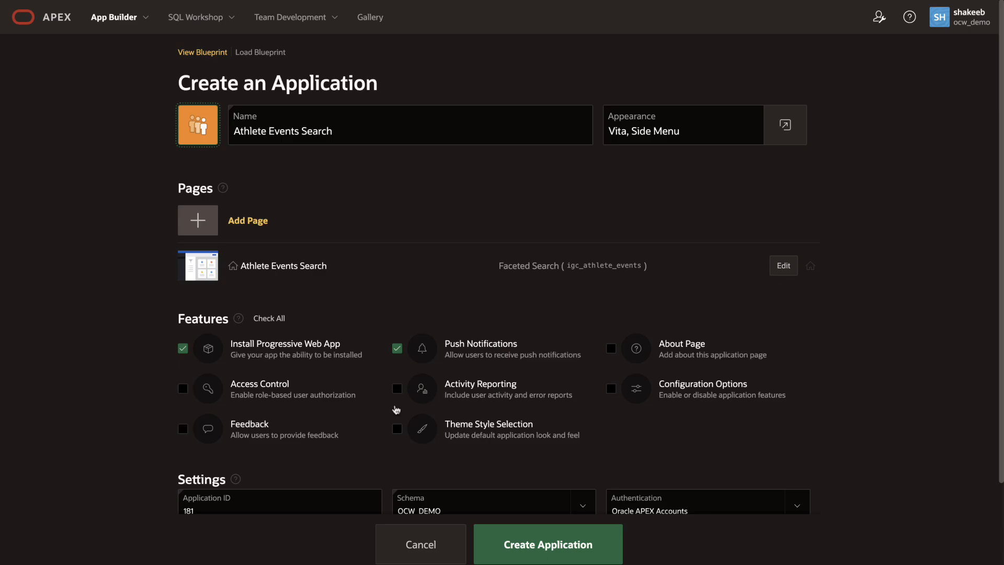
{"action": "left_click", "coordinate": [548, 543]}
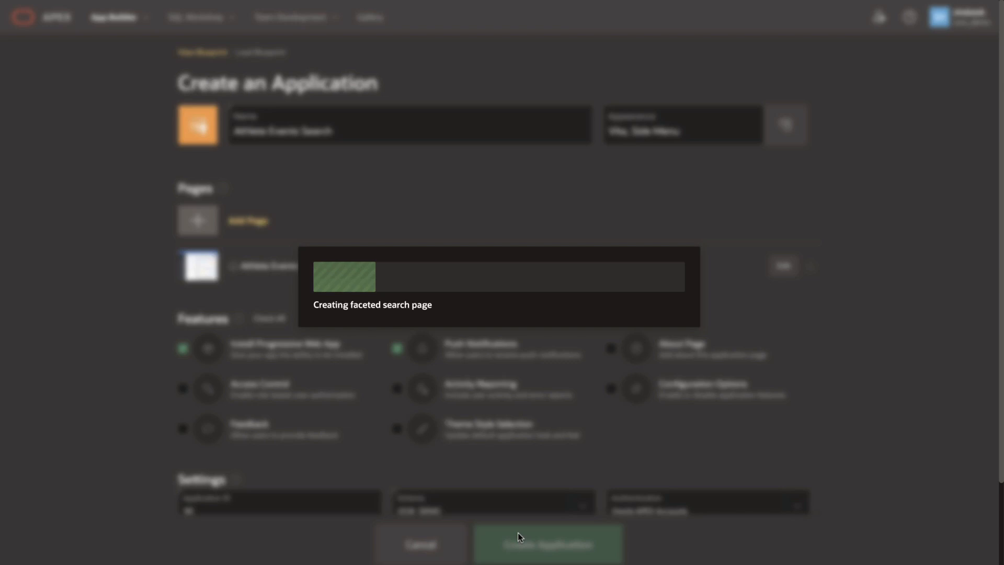
{"action": "left_click", "coordinate": [549, 544]}
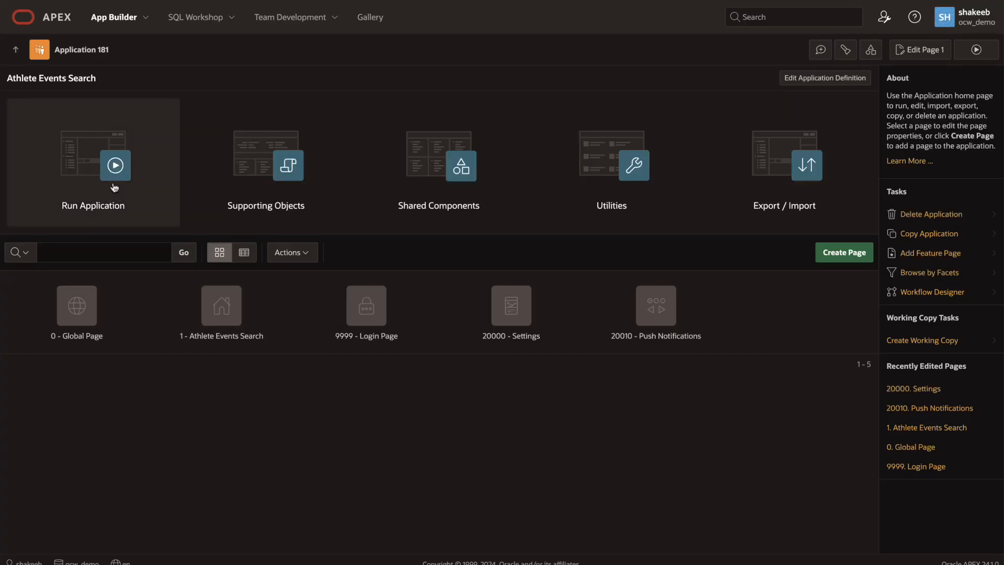
Step: Run the Athlete Events Search app and sign in
{"action": "left_click", "coordinate": [114, 165]}
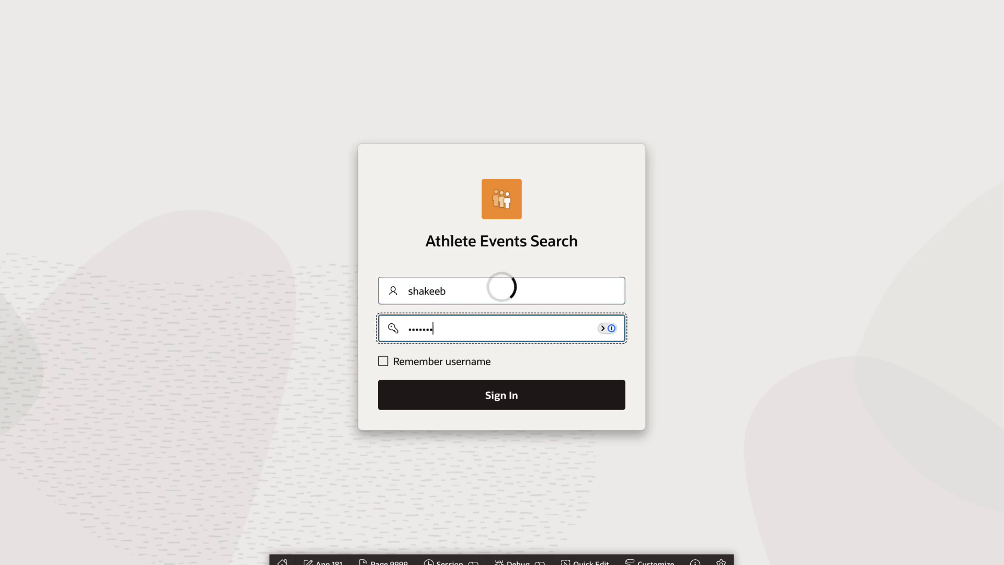
{"action": "left_click", "coordinate": [501, 394]}
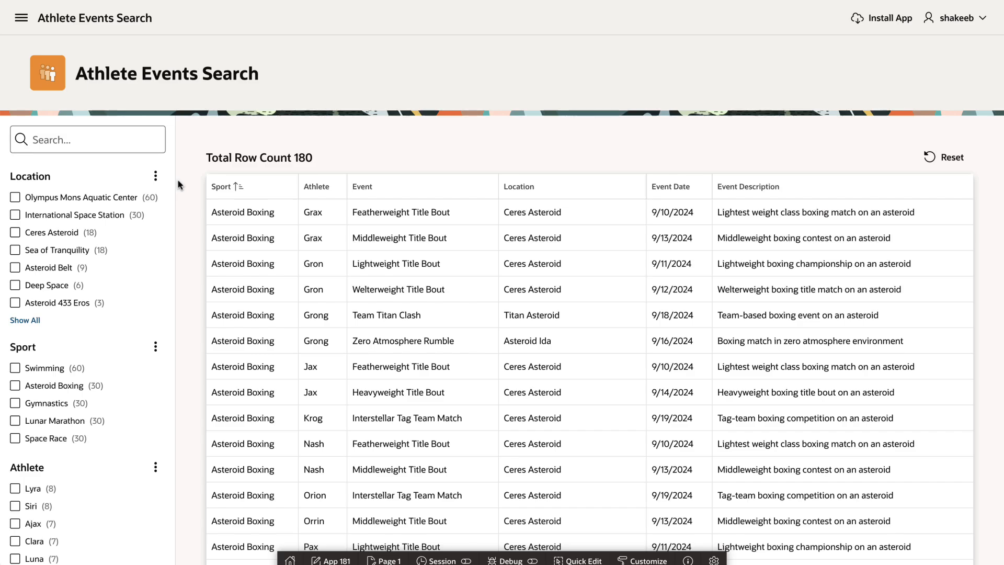
Step: Check Gymnastics under Sport and Emma under Athlete in the facets
{"action": "left_click", "coordinate": [14, 403]}
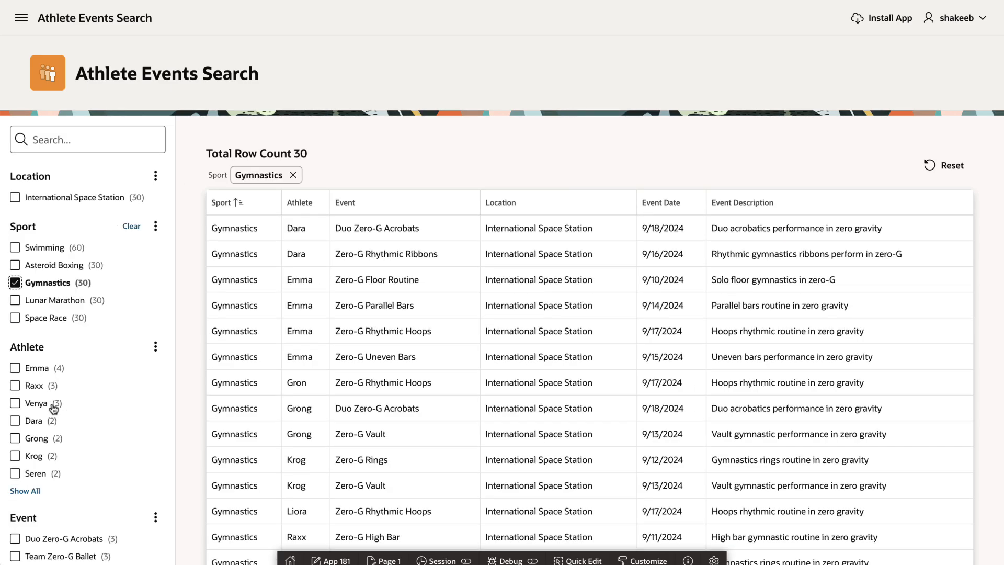
{"action": "left_click", "coordinate": [13, 367]}
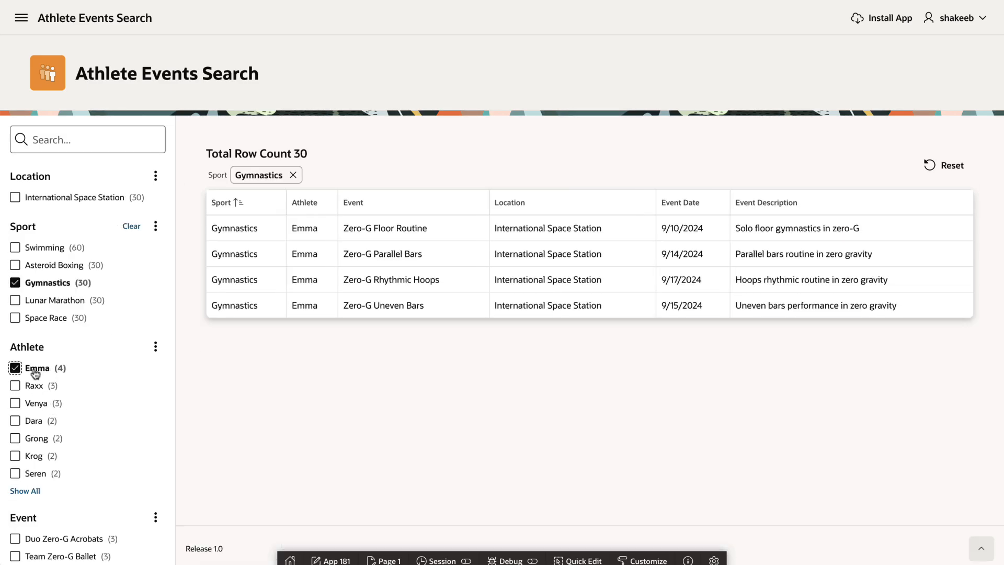
{"action": "left_click", "coordinate": [13, 369]}
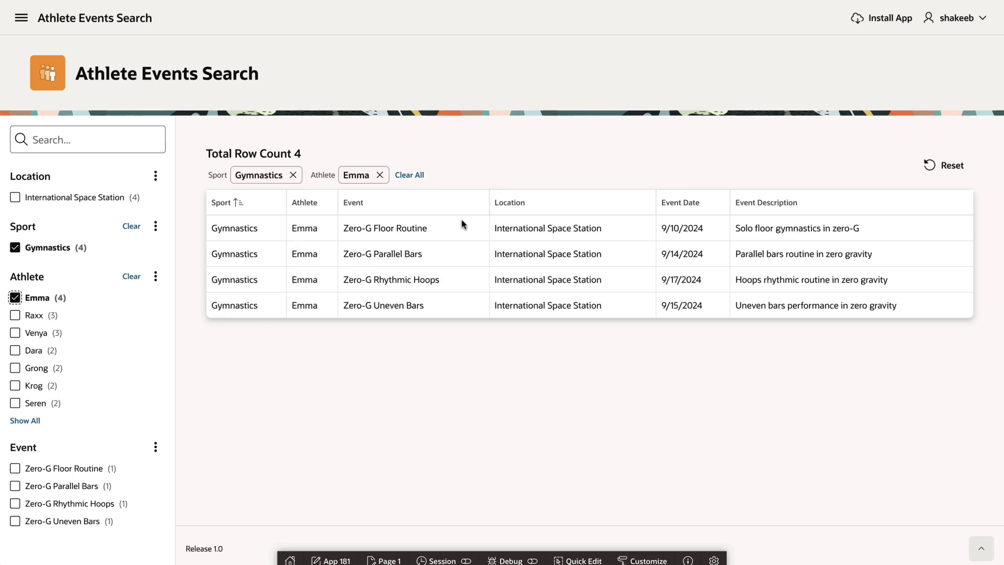